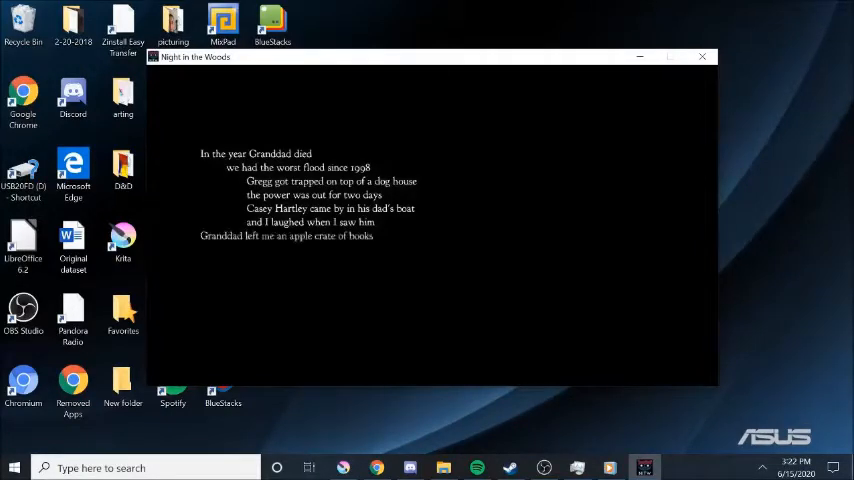
Add the line "He loved ghost stories" and cycle the next-line choice to "They feared death."
type("H")
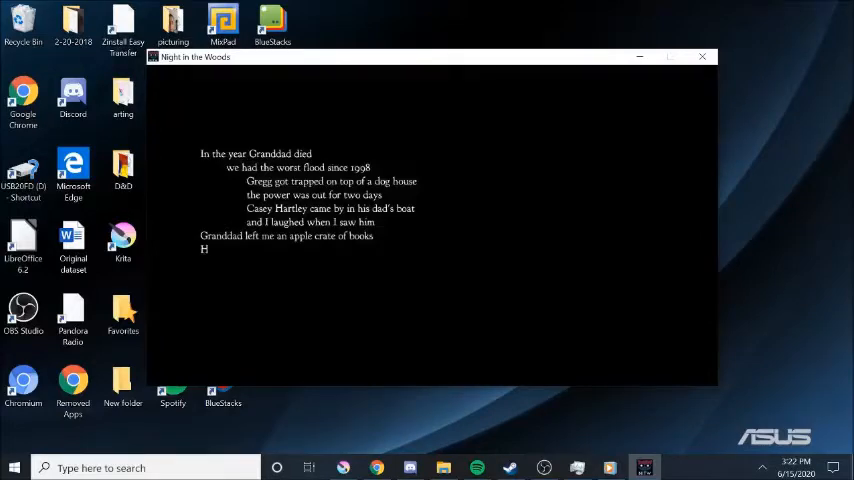
type("He loved ghost stories")
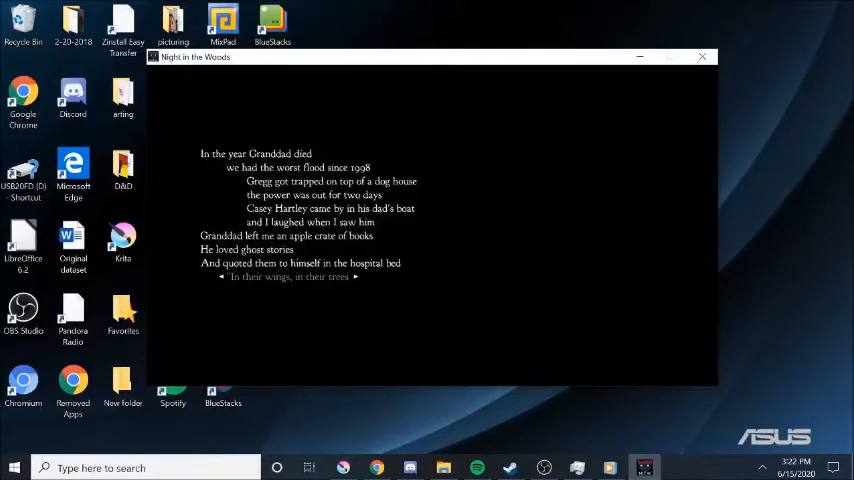
left_click(315, 277)
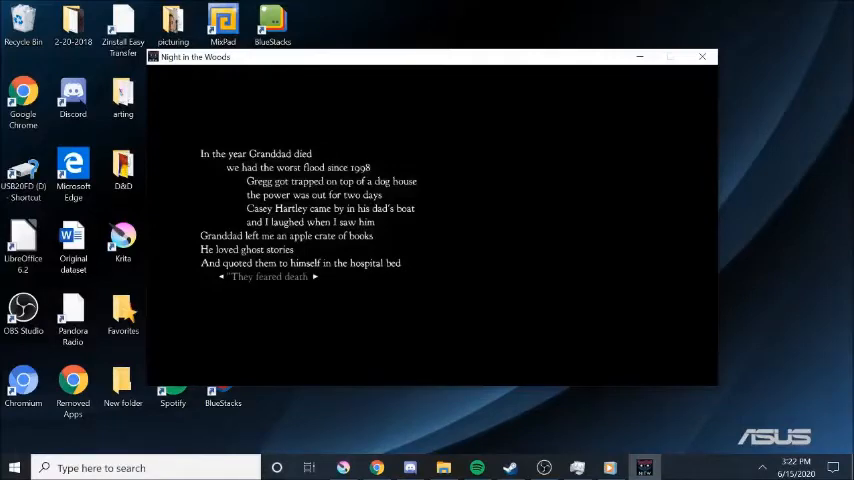